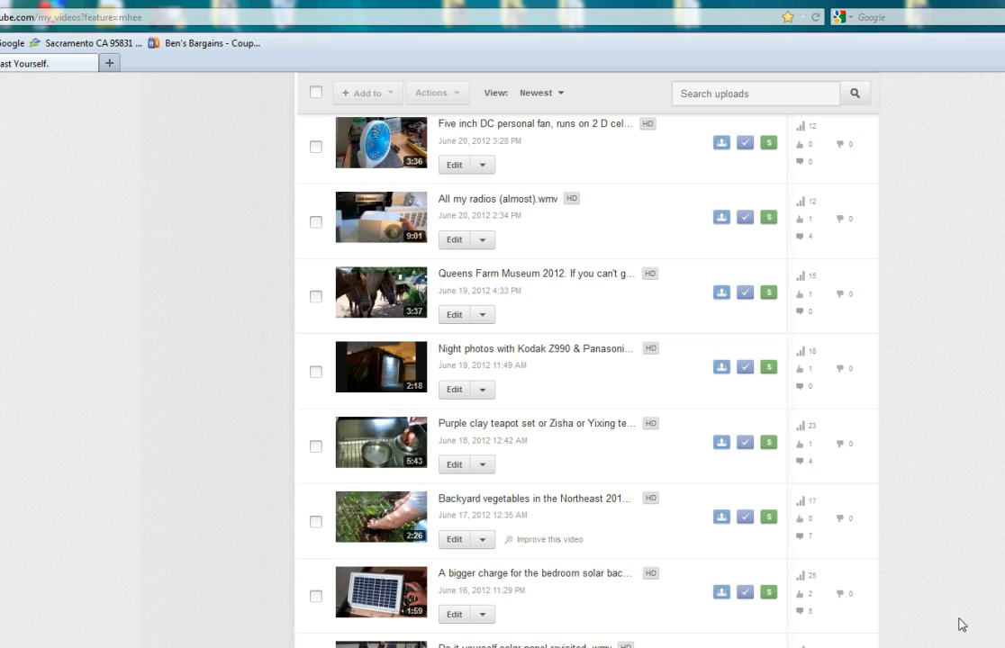
mouse_move(922, 644)
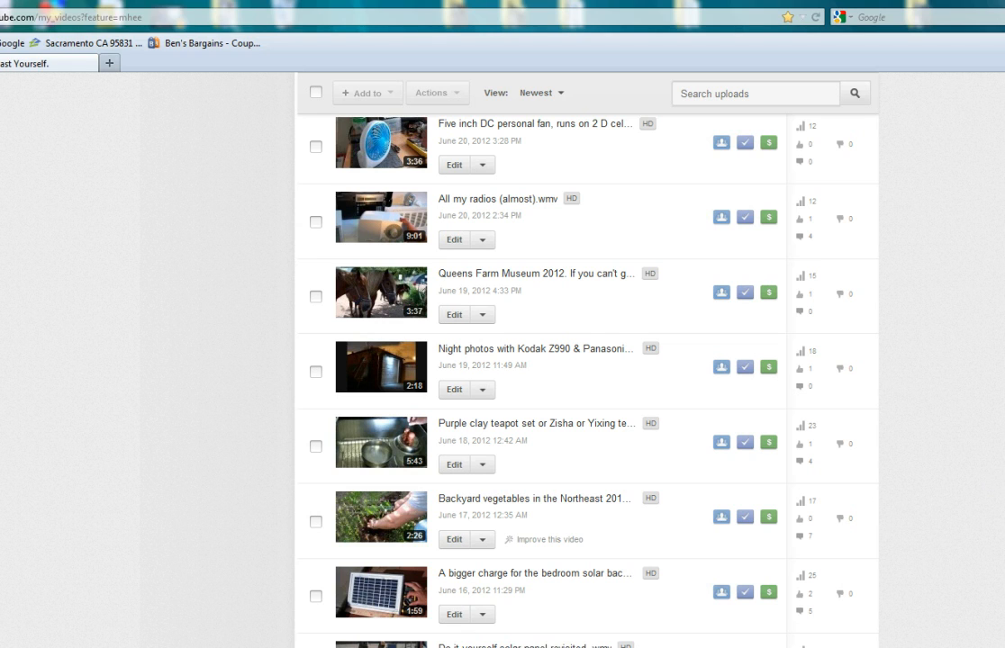
- Choose Info and Settings from the Edit dropdown on the purple clay teapot video
scroll("up", 3)
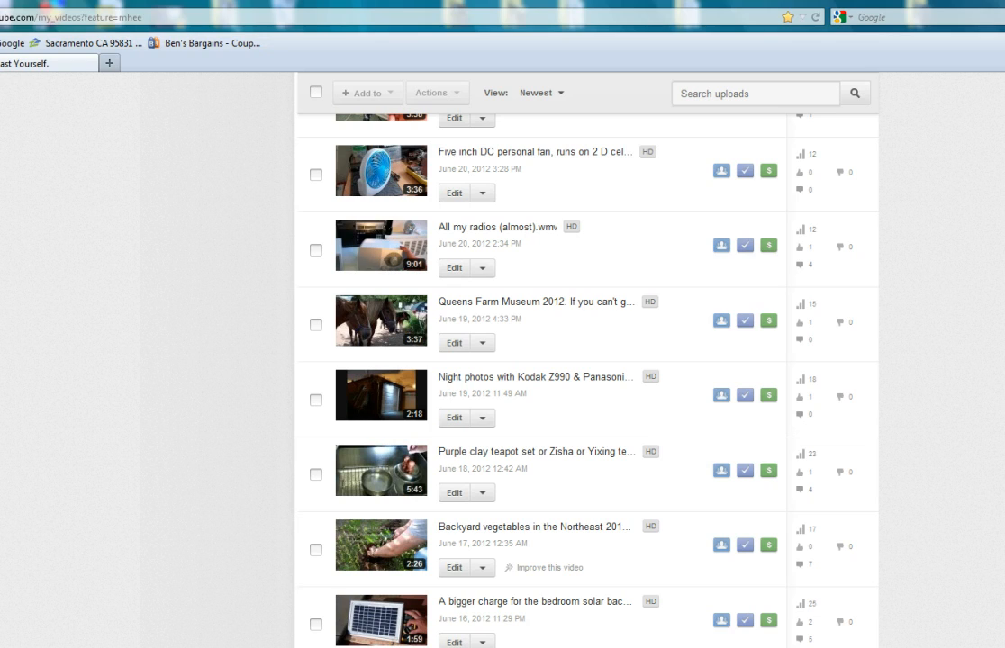
mouse_move(940, 344)
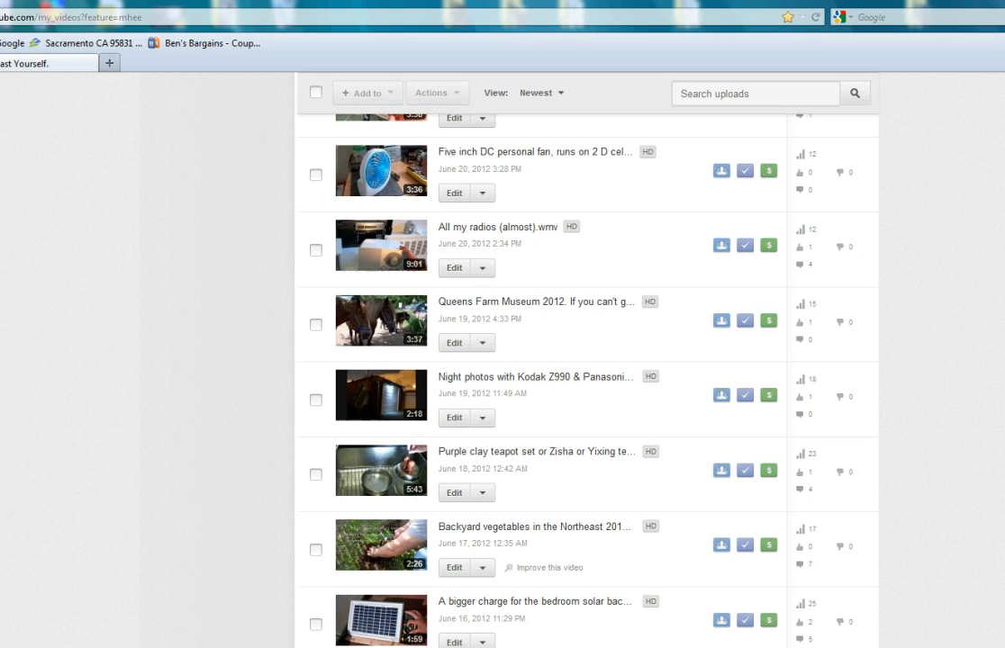
mouse_move(734, 538)
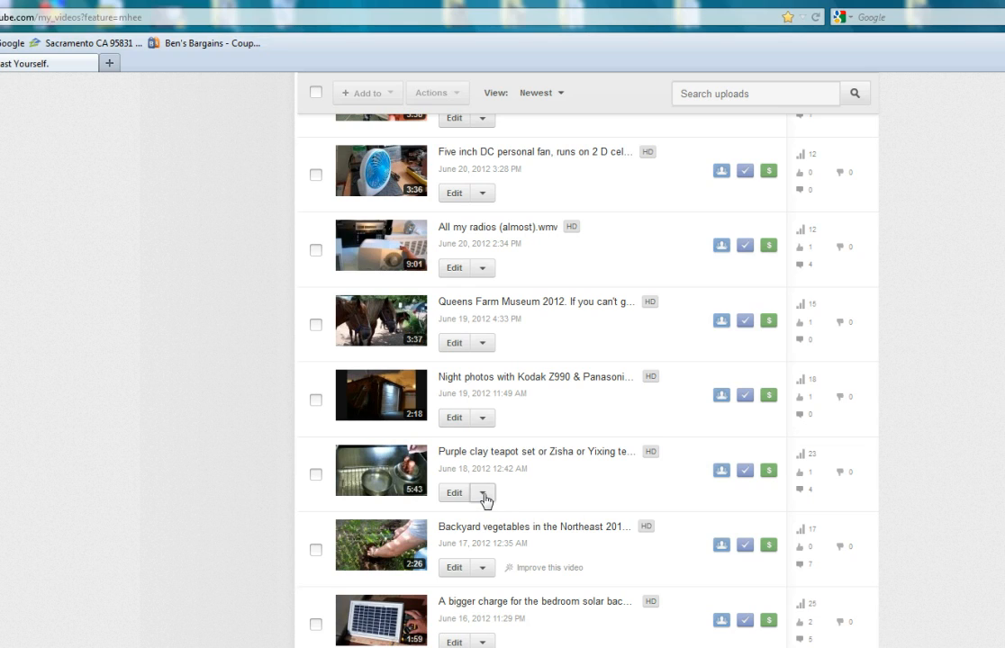
left_click(483, 492)
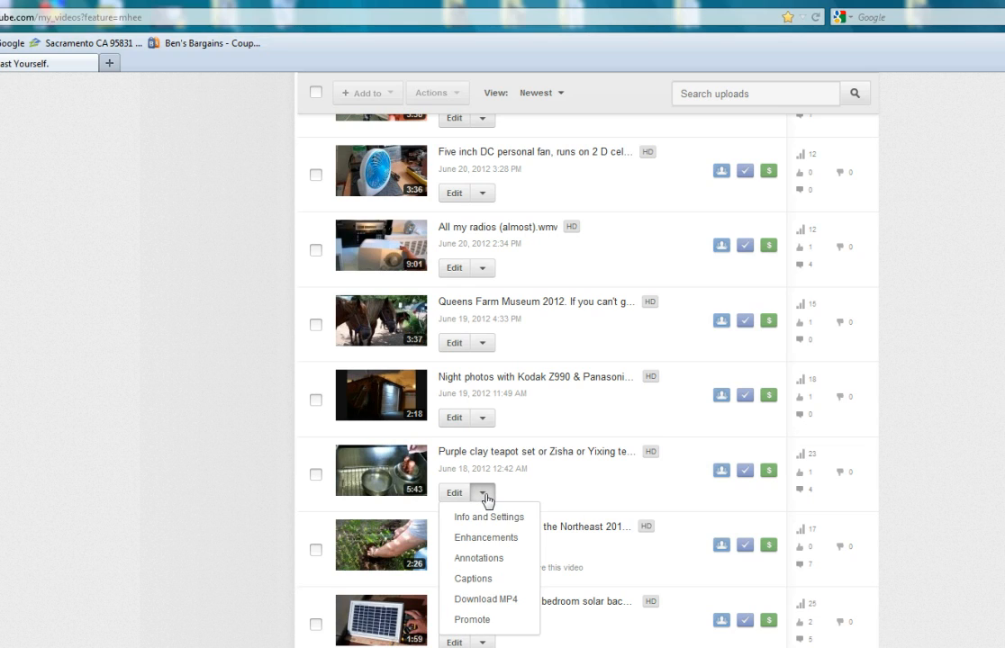
mouse_move(488, 516)
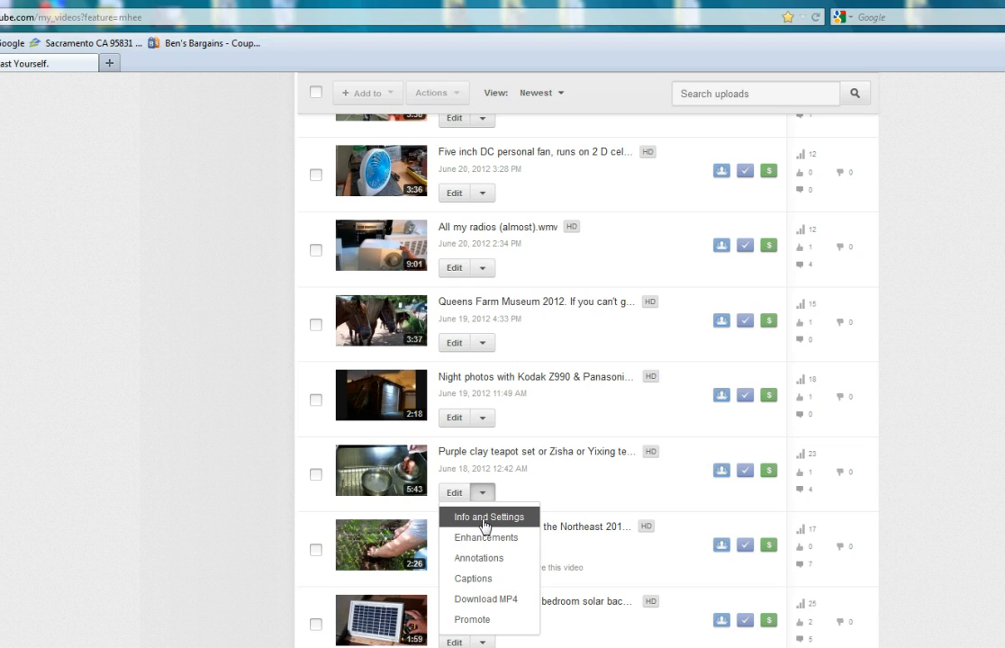
mouse_move(509, 529)
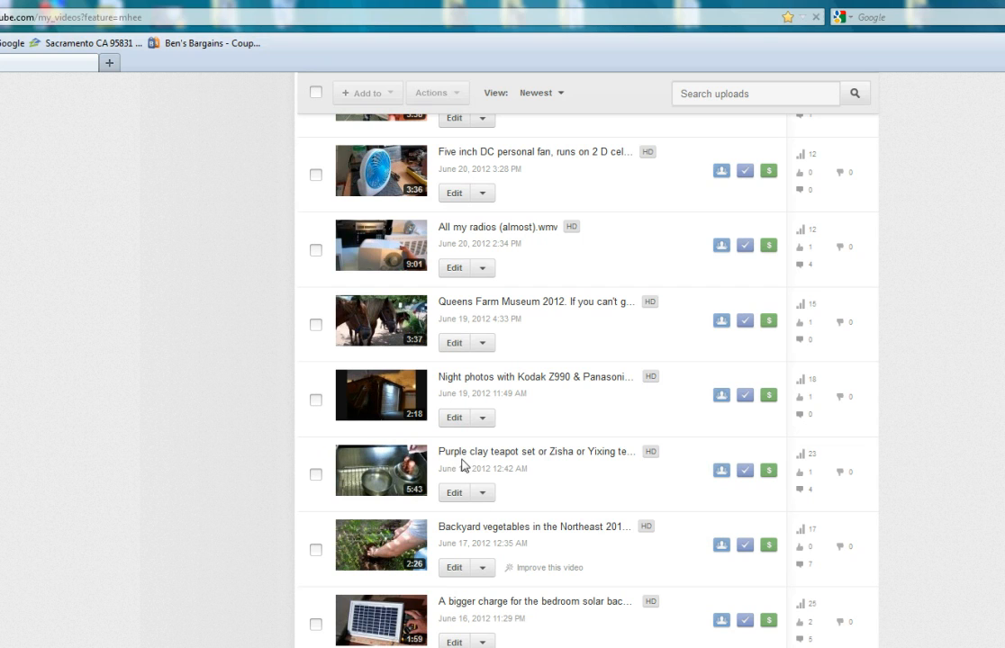
left_click(482, 493)
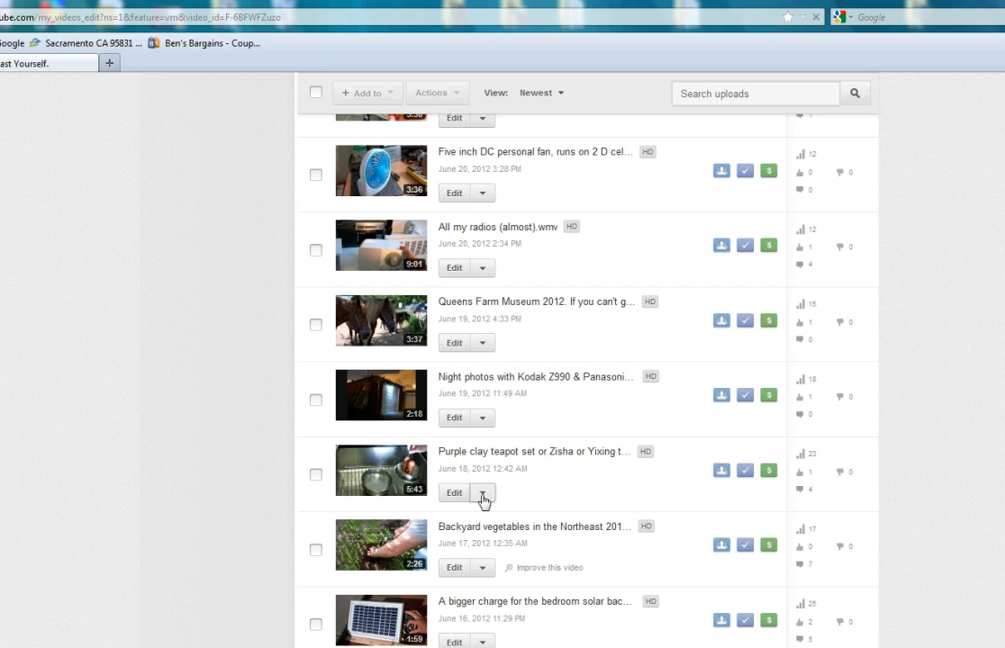
- Copy the teapot video's short youtu.be link from the Video URL field
left_click(453, 493)
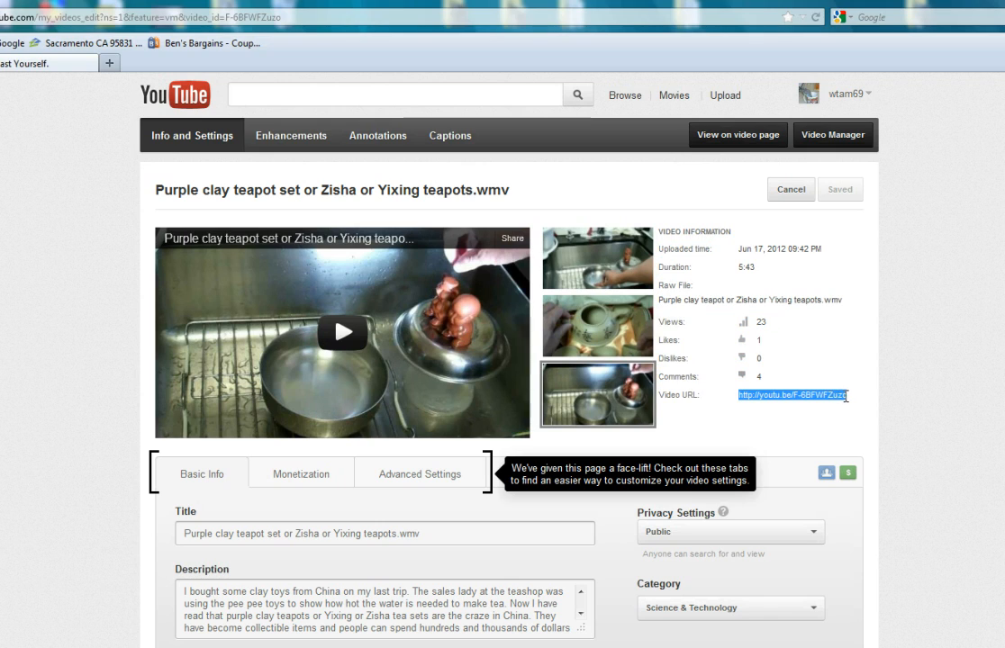
right_click(790, 395)
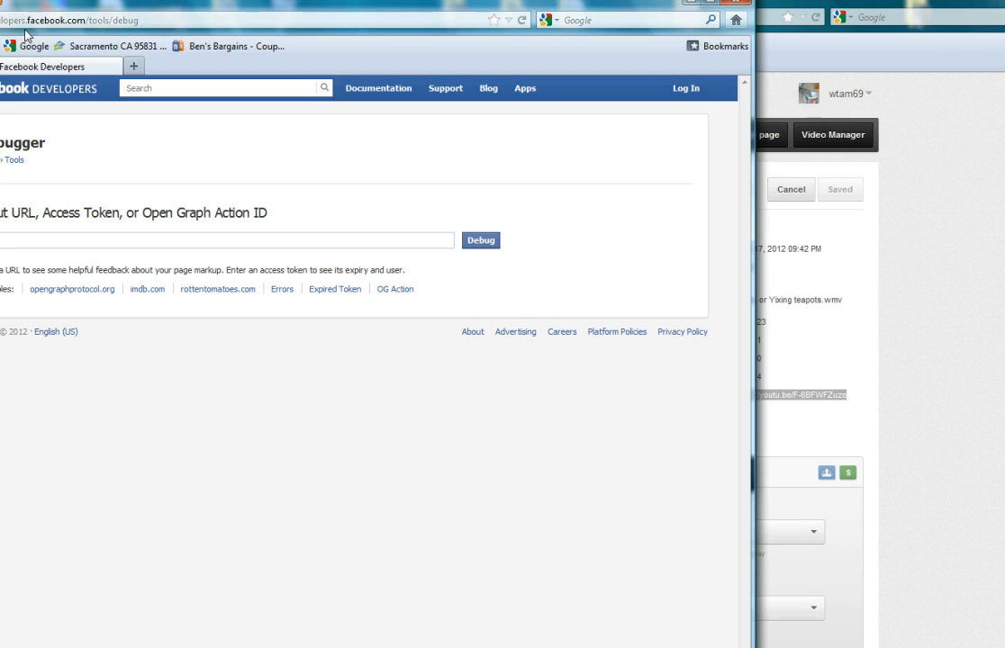
mouse_move(378, 18)
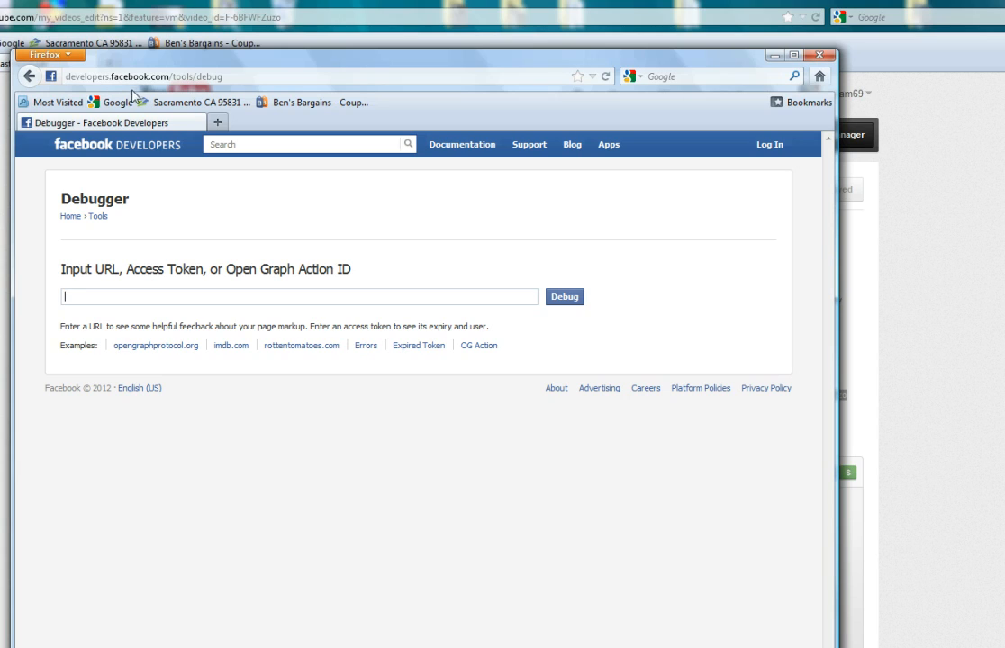
mouse_move(182, 94)
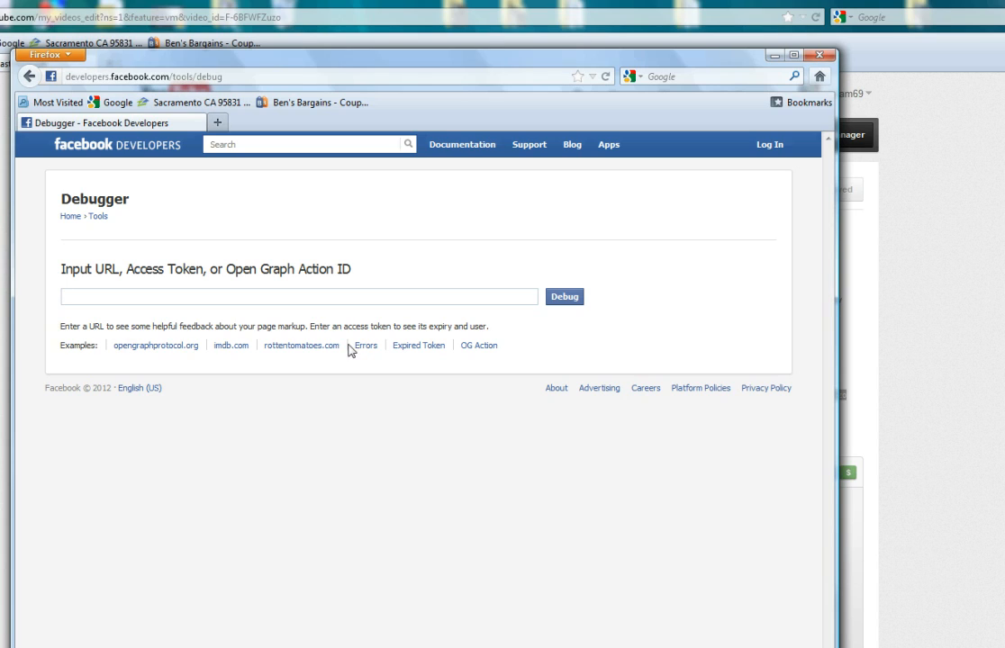
- Paste the youtu.be link into the Debugger's input field and run Debug on it
right_click(121, 302)
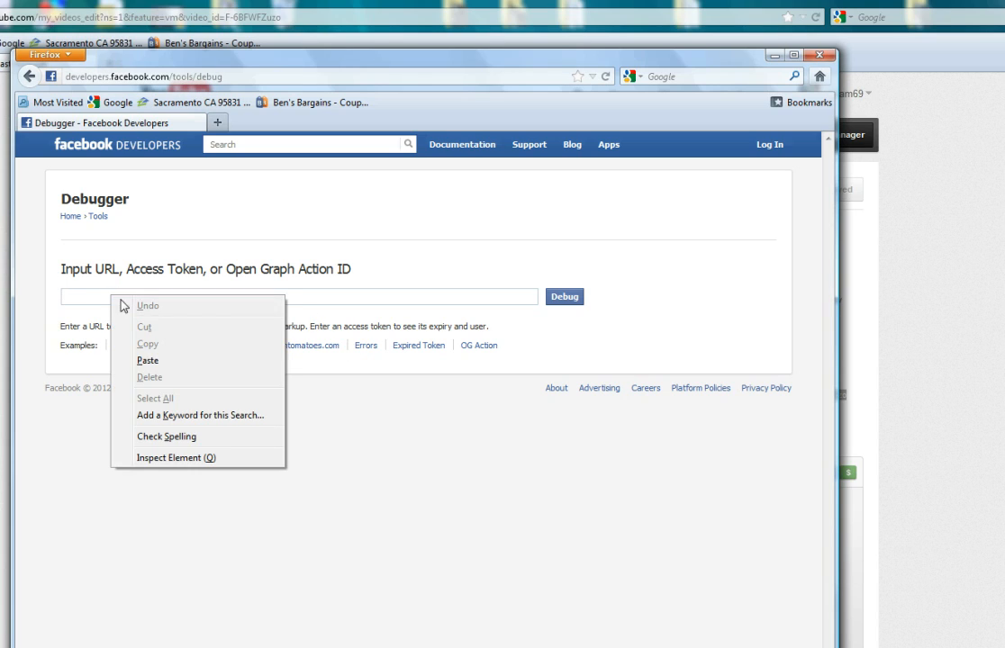
left_click(147, 360)
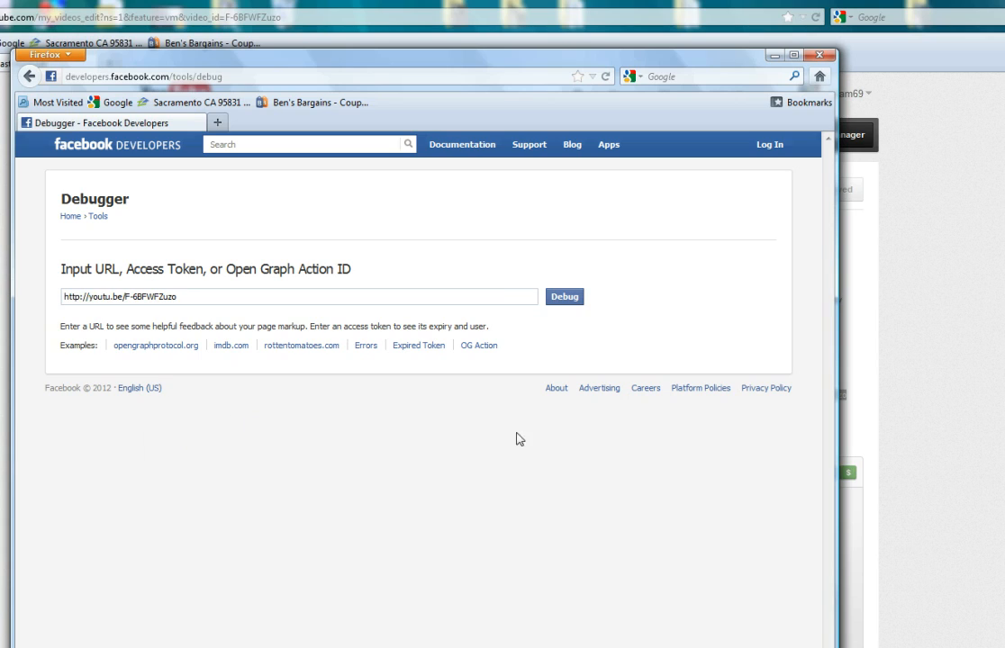
mouse_move(552, 294)
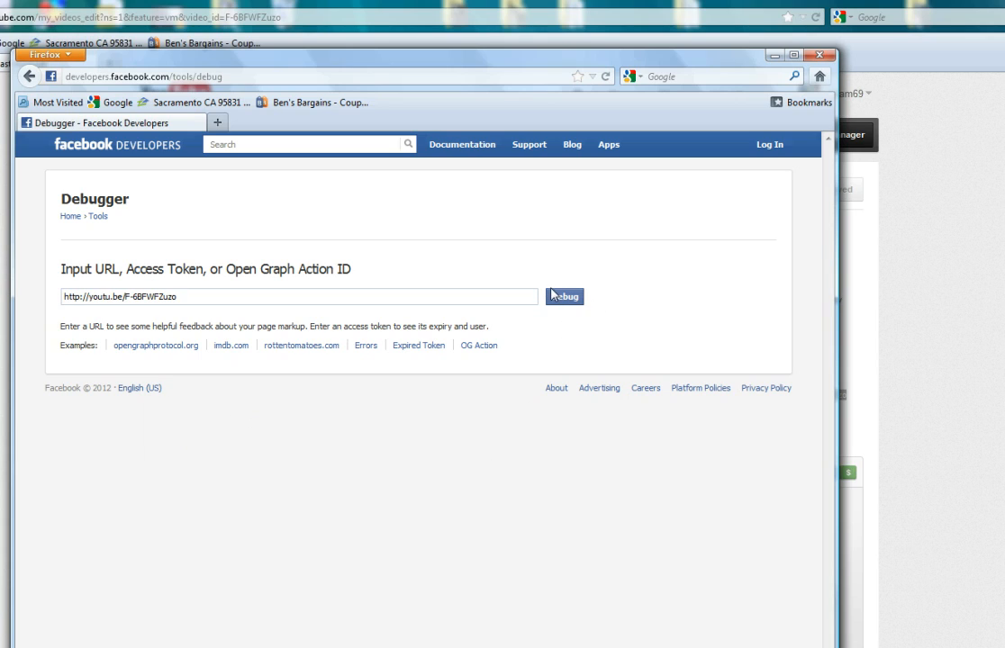
left_click(564, 297)
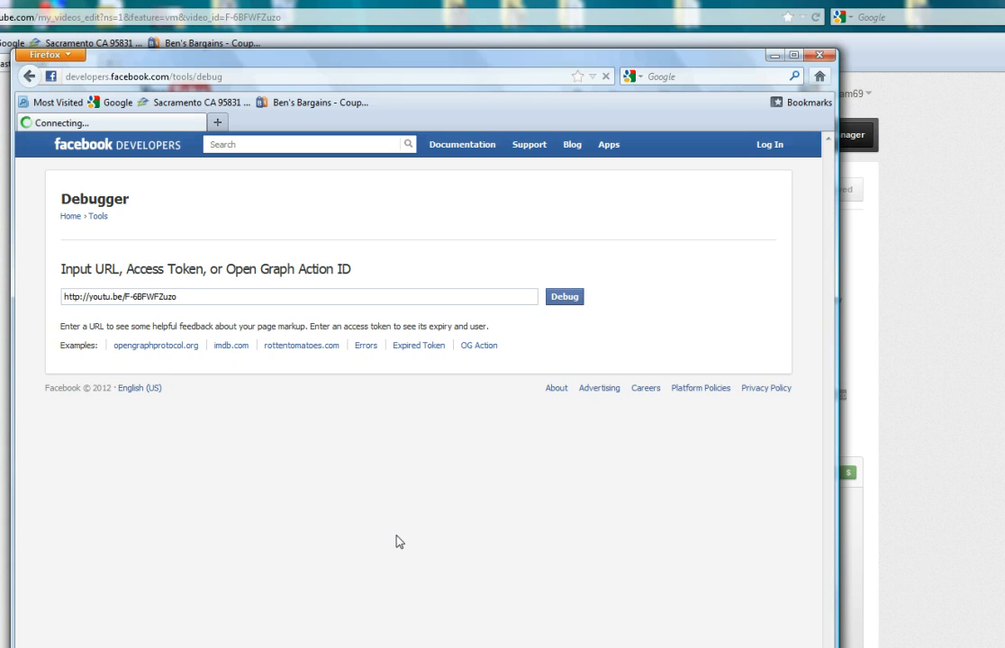
- Scroll the debug results down to the Object Properties section with og:image thumbnail
left_click(564, 297)
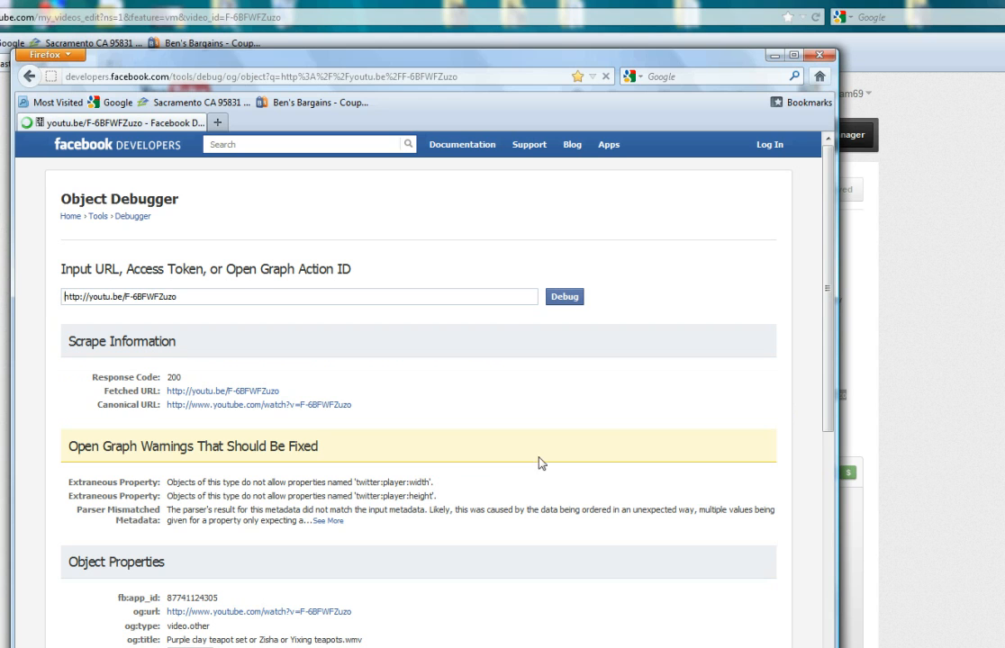
scroll("down", 3)
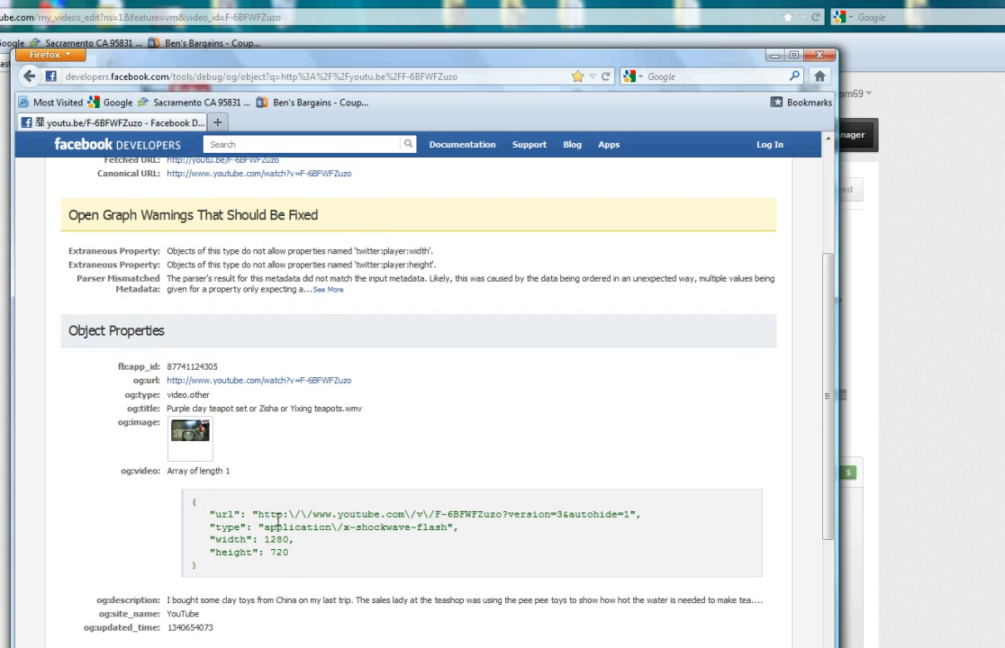
mouse_move(876, 341)
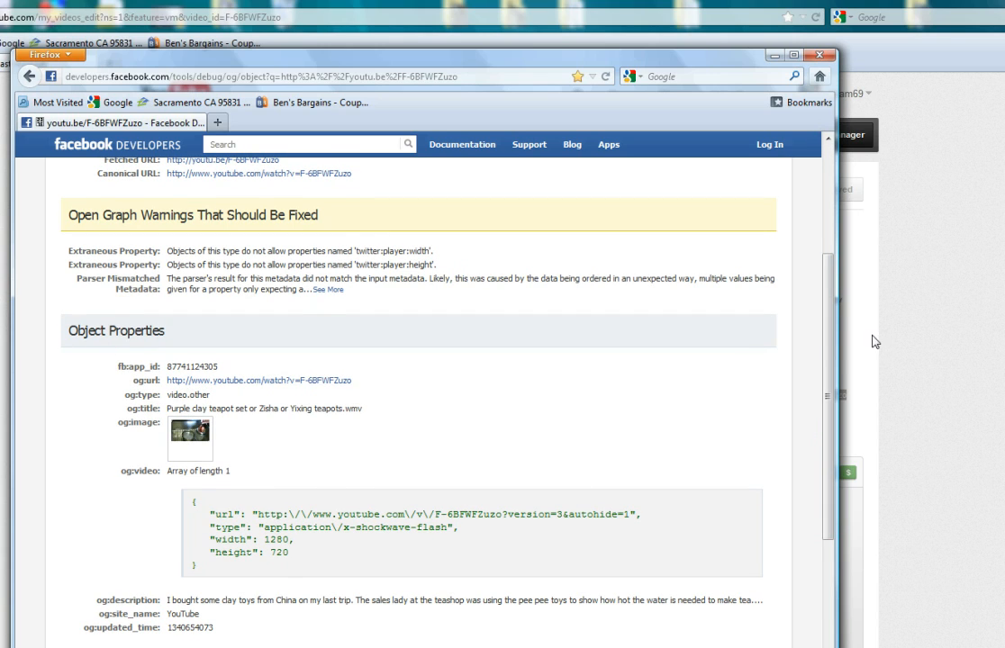
scroll("down", 3)
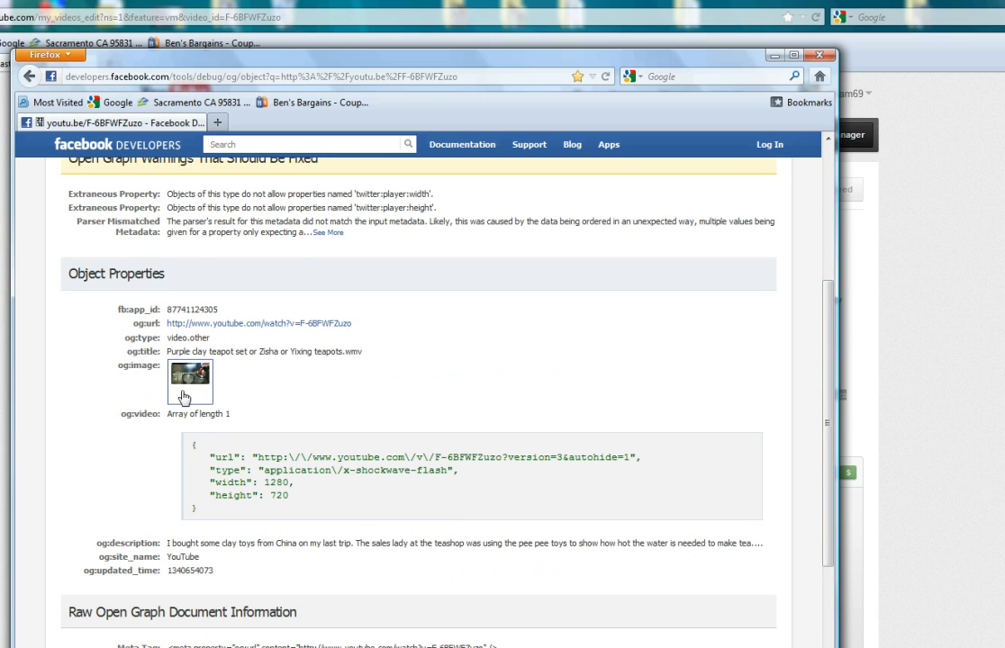
mouse_move(357, 502)
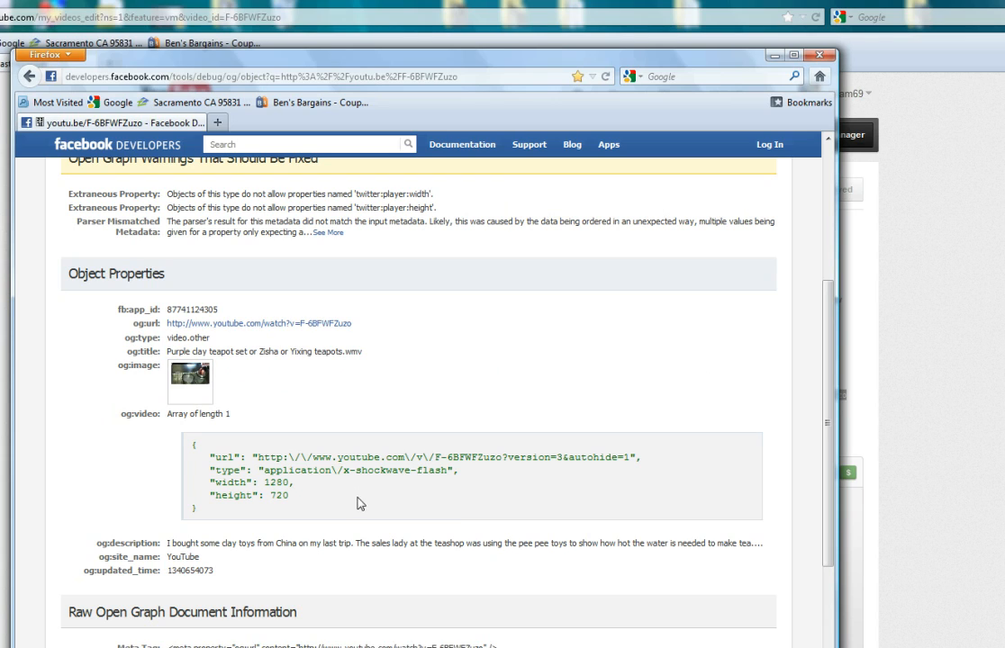
mouse_move(255, 546)
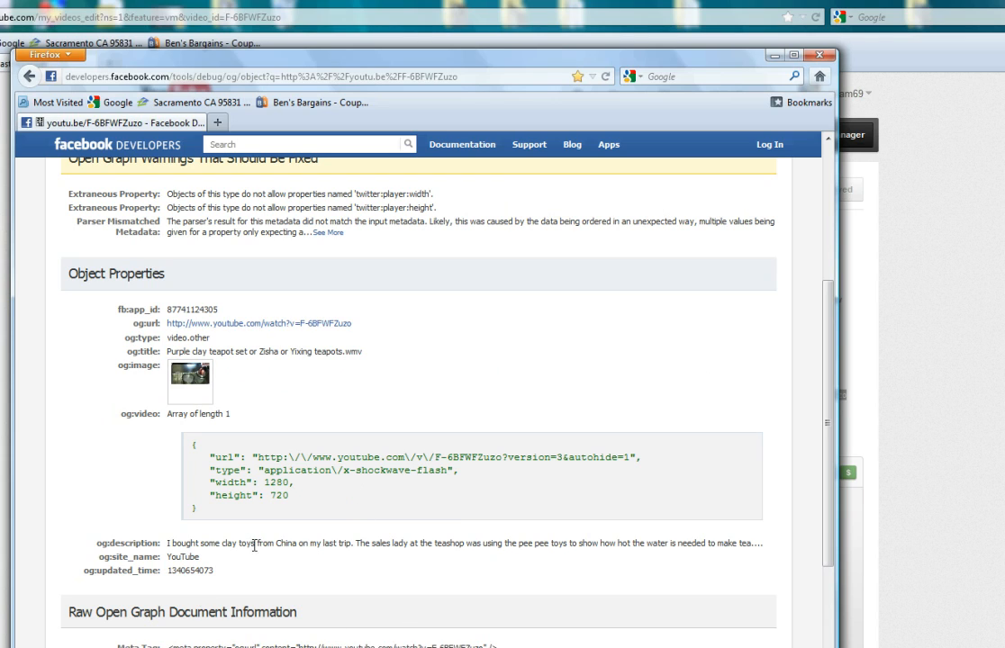
mouse_move(166, 322)
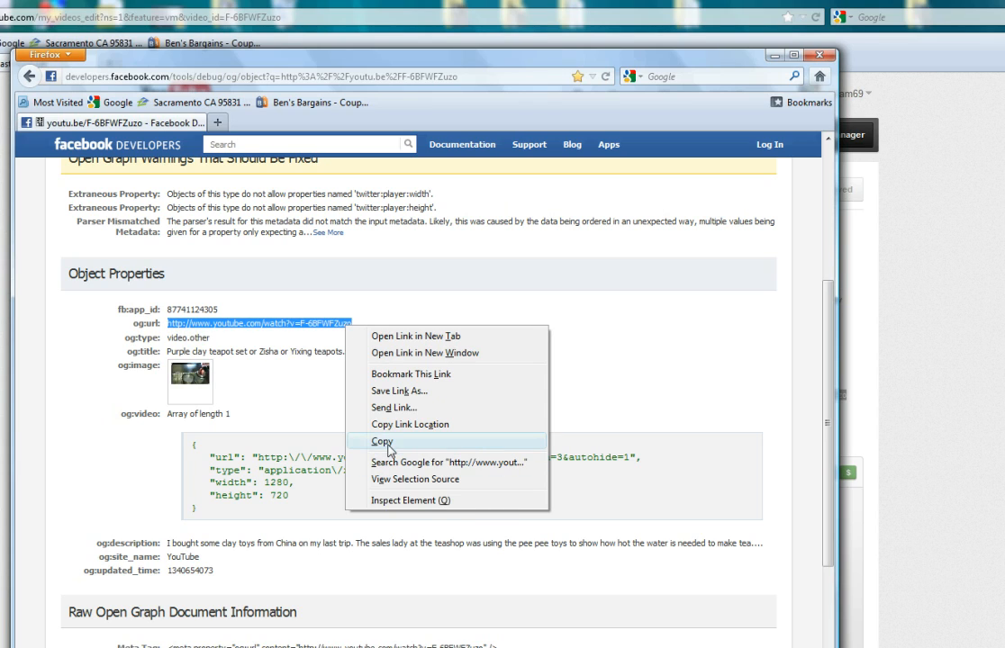
- Copy the og:url YouTube watch link from Object Properties
left_click(381, 441)
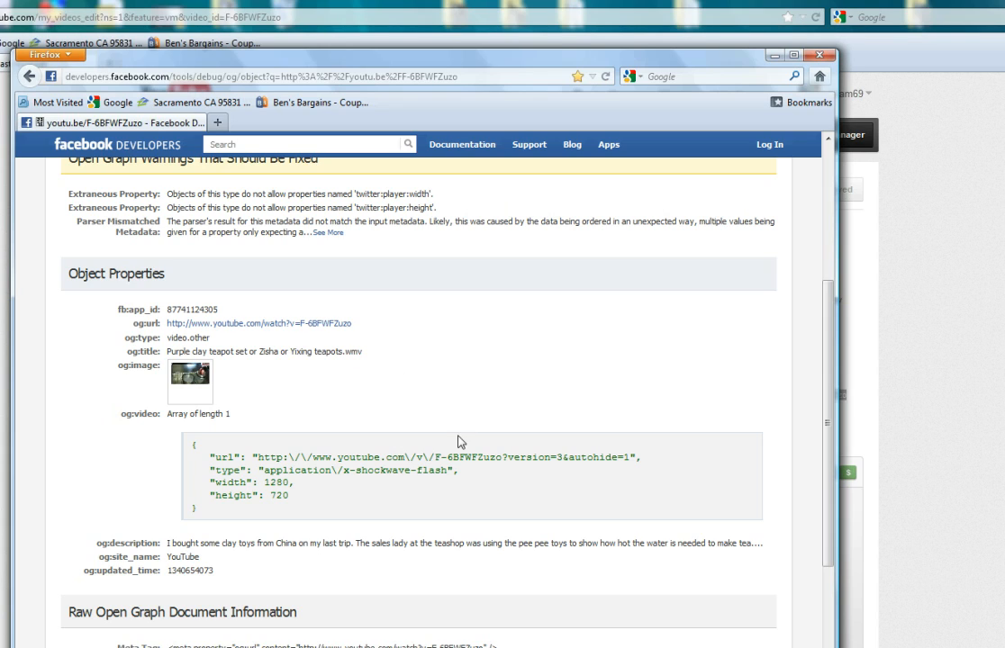
mouse_move(450, 386)
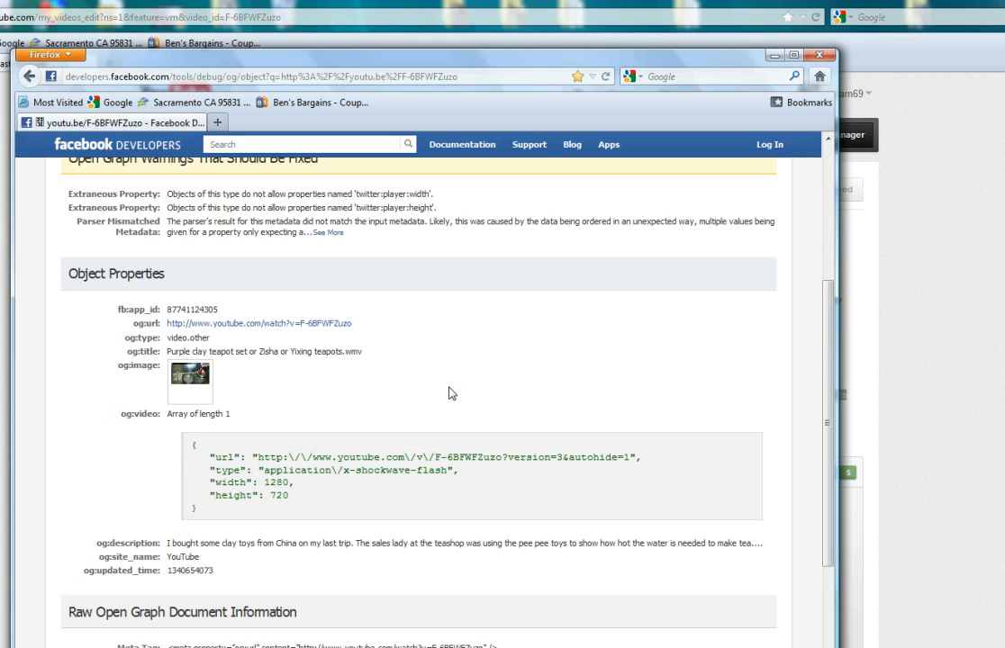
mouse_move(455, 394)
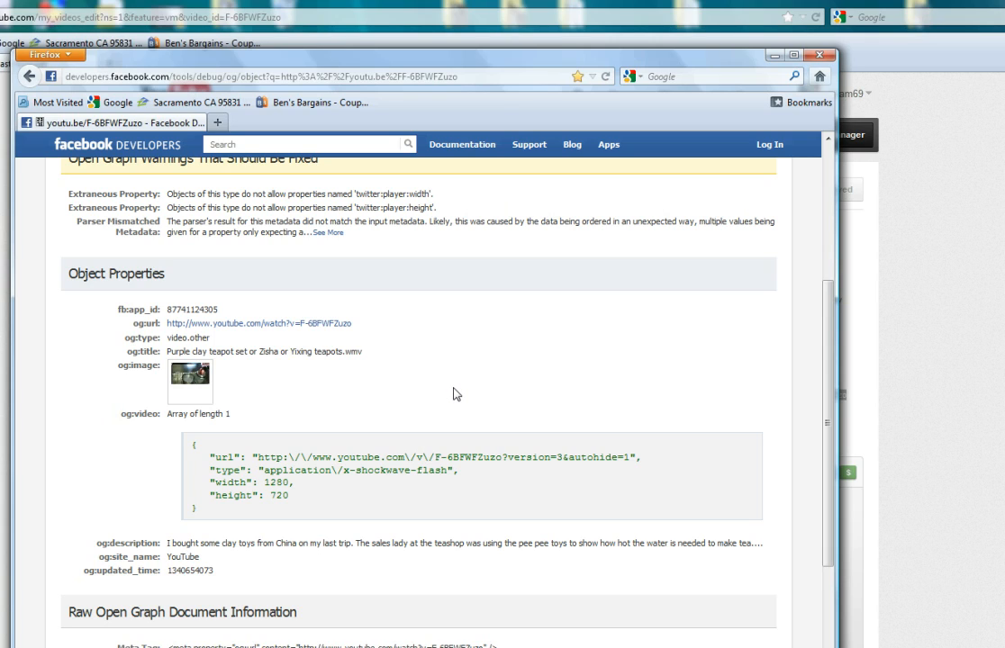